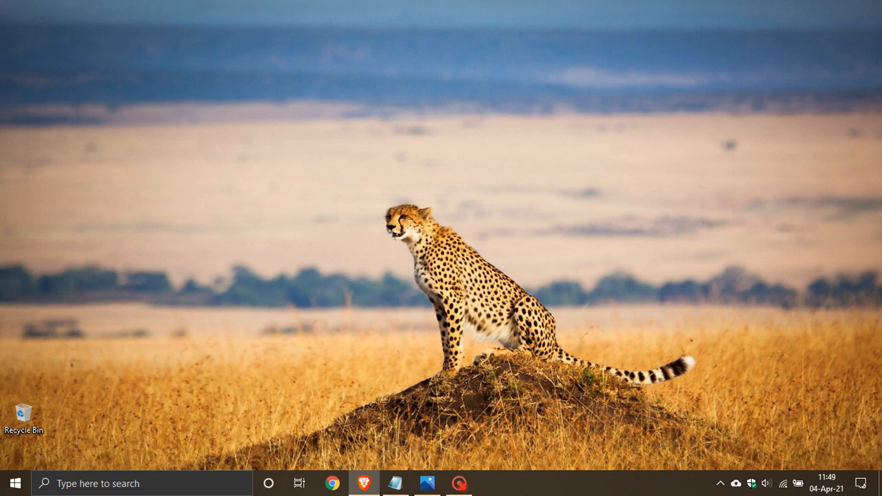
pyautogui.moveTo(521, 487)
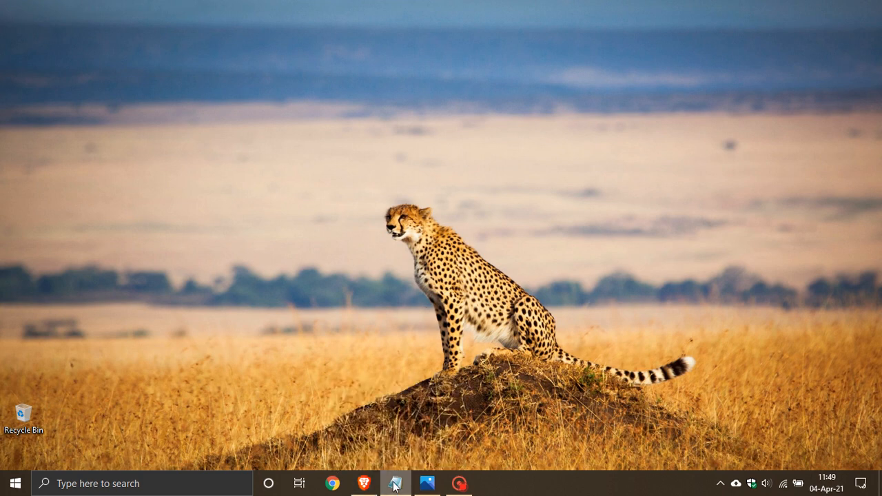
# Step: Show Notepad's jump list from the taskbar, listing recent files like readme and Brave Sync
pyautogui.rightClick(394, 484)
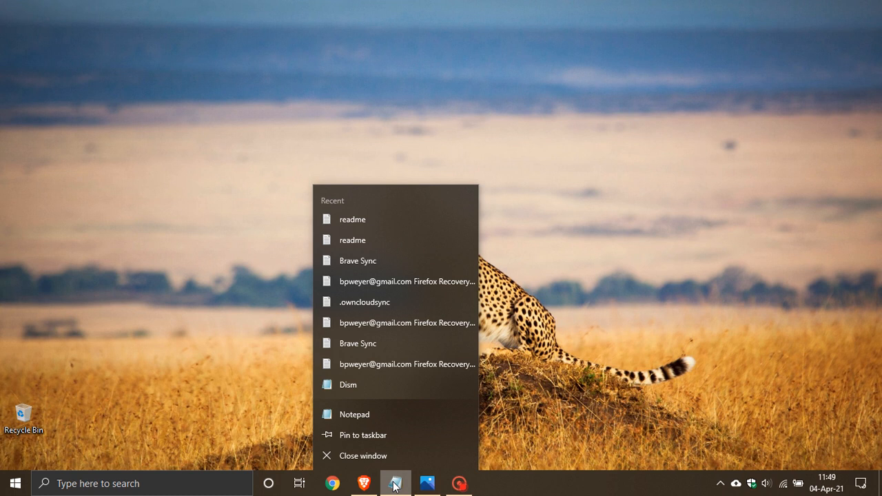
pyautogui.moveTo(372, 227)
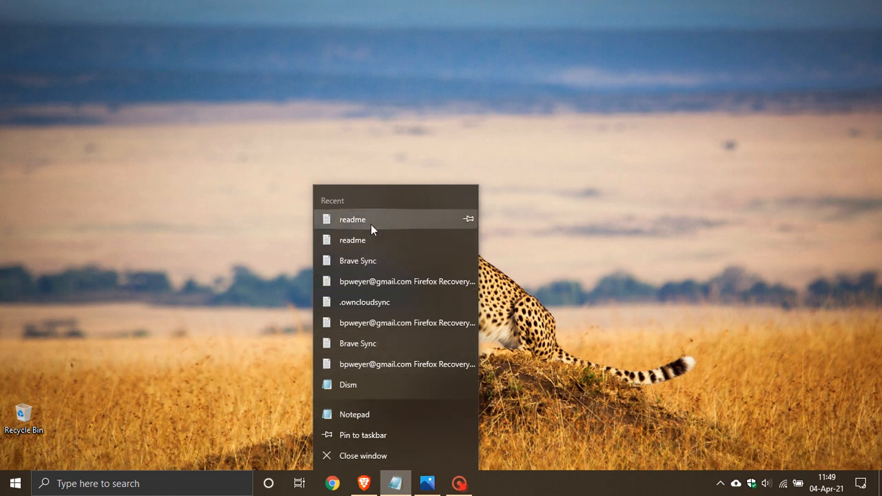
pyautogui.moveTo(355, 435)
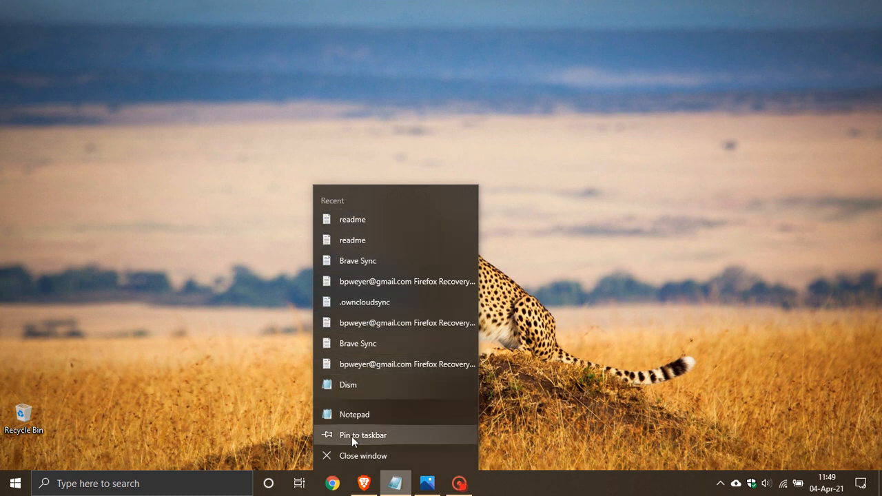
pyautogui.moveTo(422, 461)
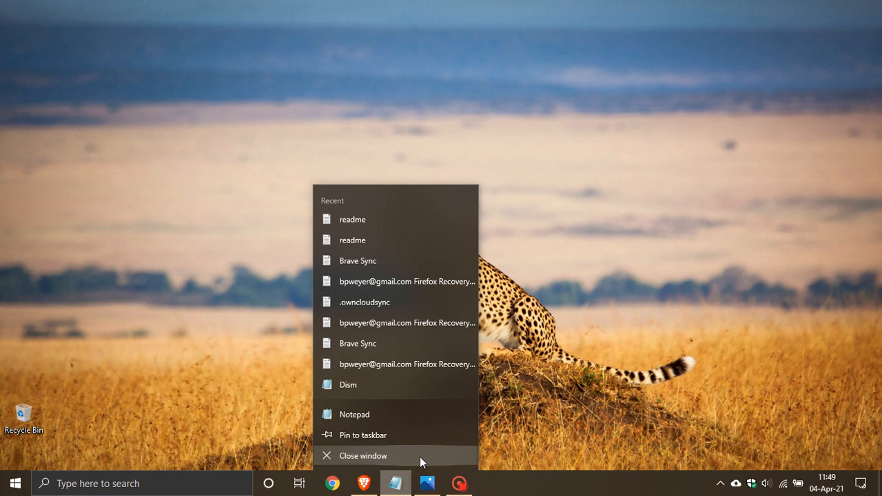
pyautogui.moveTo(424, 488)
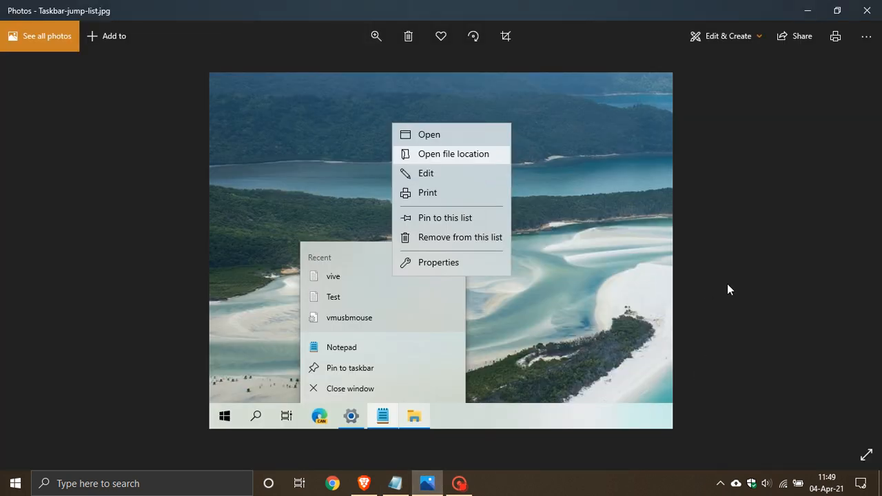
pyautogui.moveTo(493, 405)
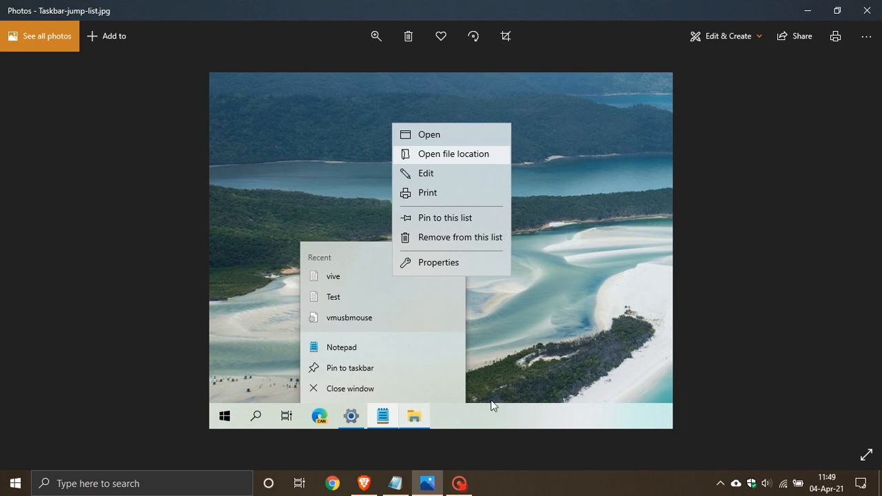
pyautogui.moveTo(381, 418)
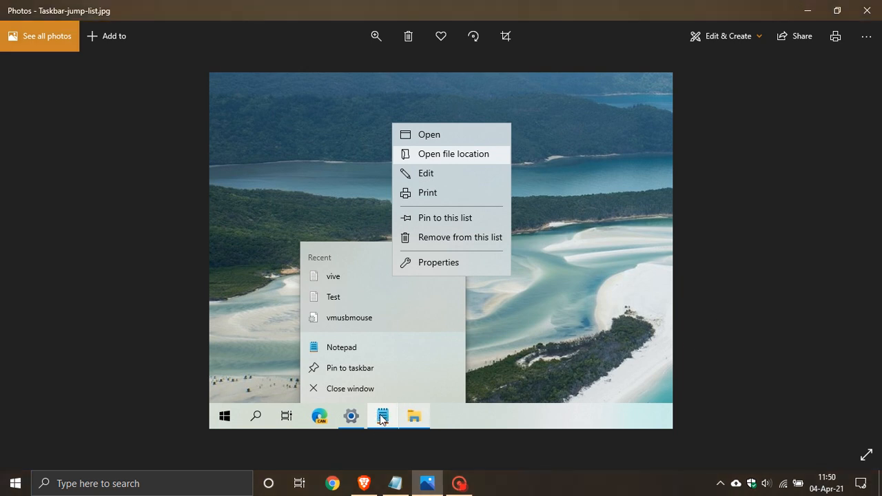
pyautogui.moveTo(384, 410)
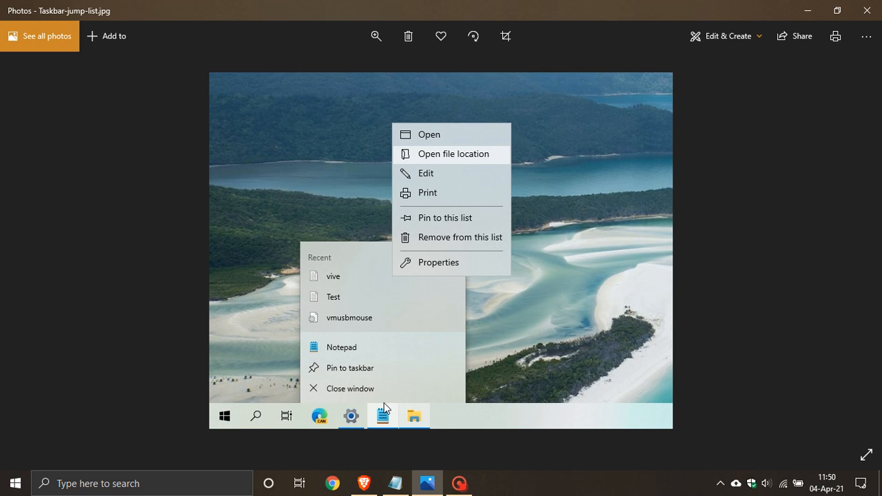
pyautogui.moveTo(427, 368)
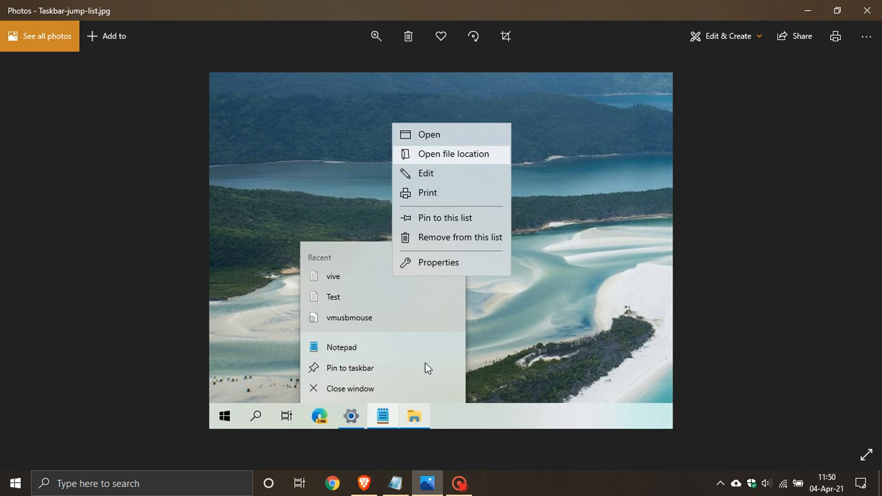
pyautogui.moveTo(415, 281)
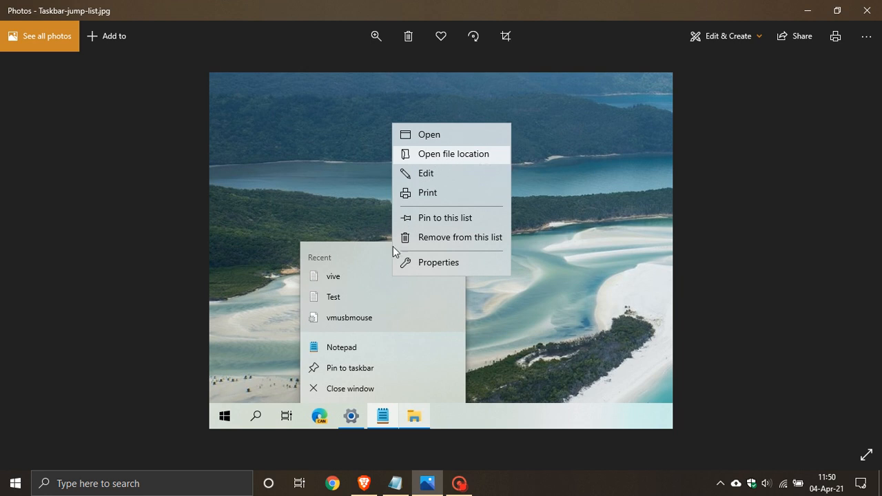
pyautogui.moveTo(500, 281)
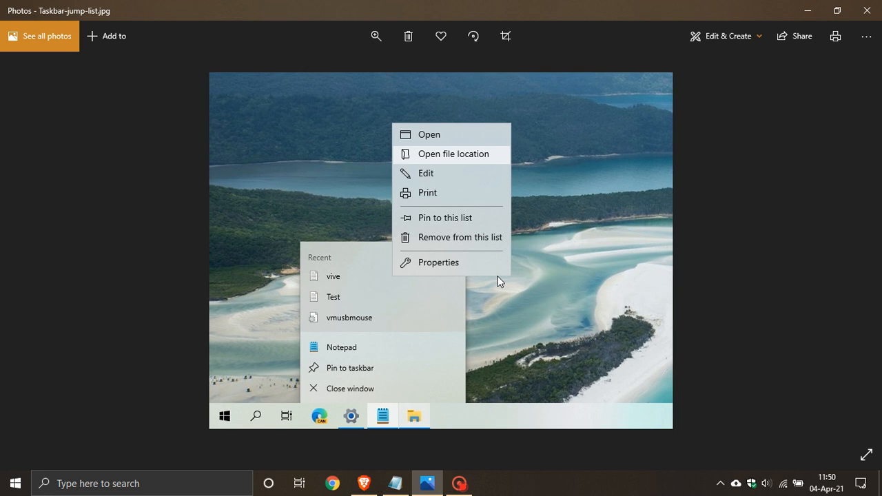
pyautogui.moveTo(680, 246)
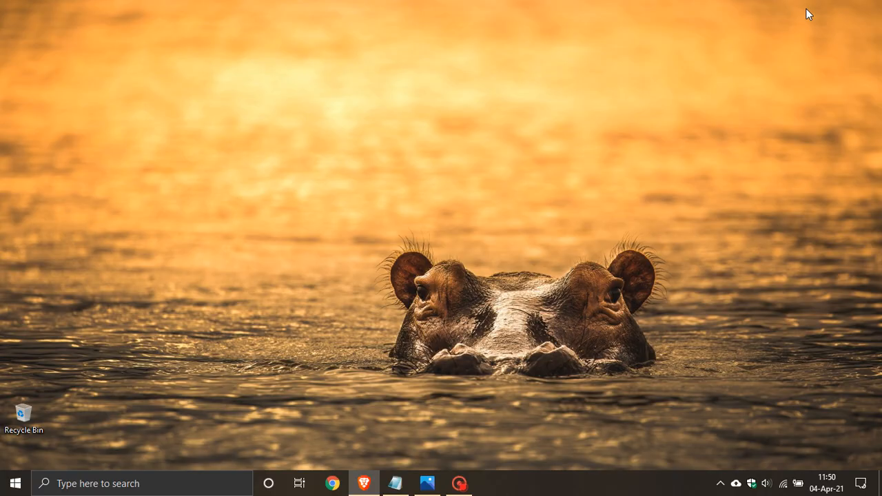
pyautogui.moveTo(621, 171)
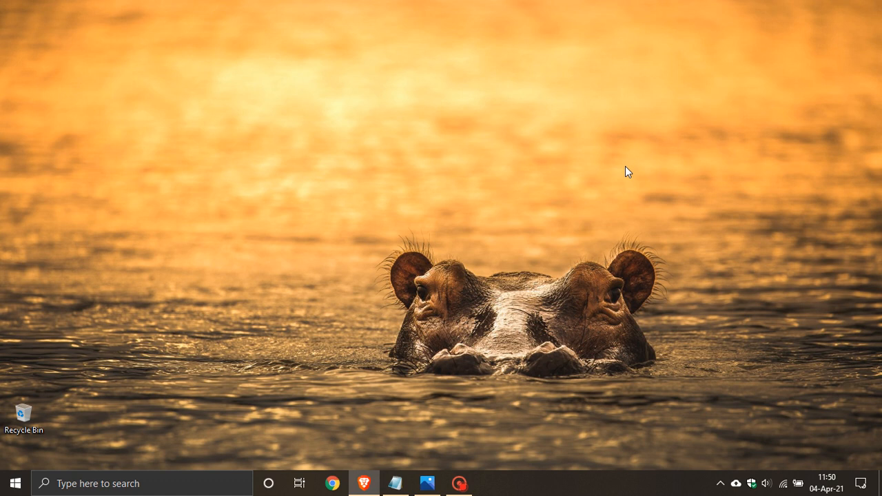
pyautogui.moveTo(596, 195)
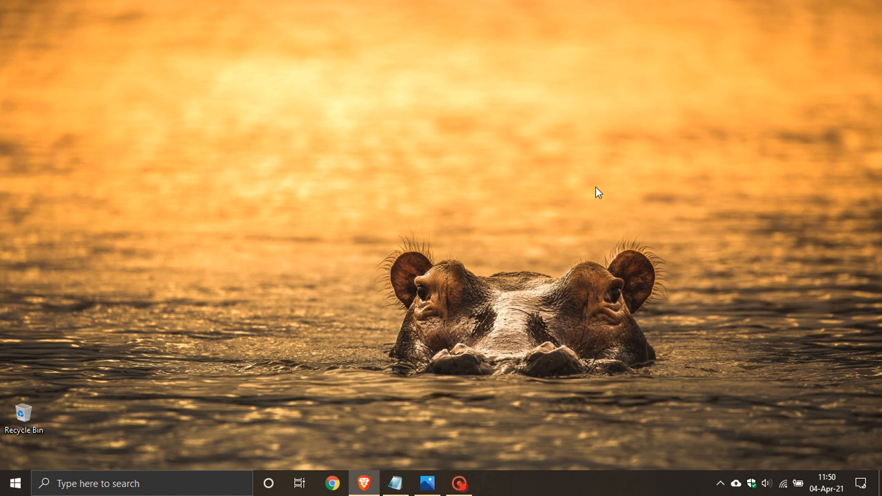
pyautogui.moveTo(572, 487)
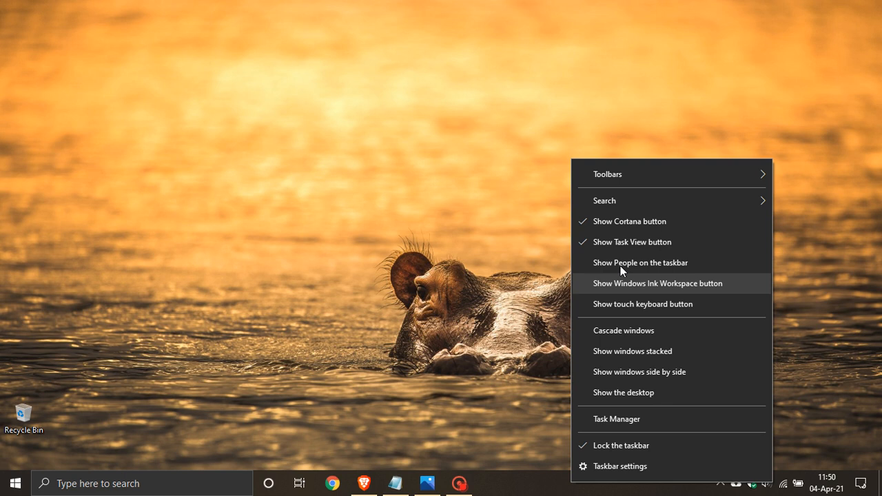
pyautogui.moveTo(670, 242)
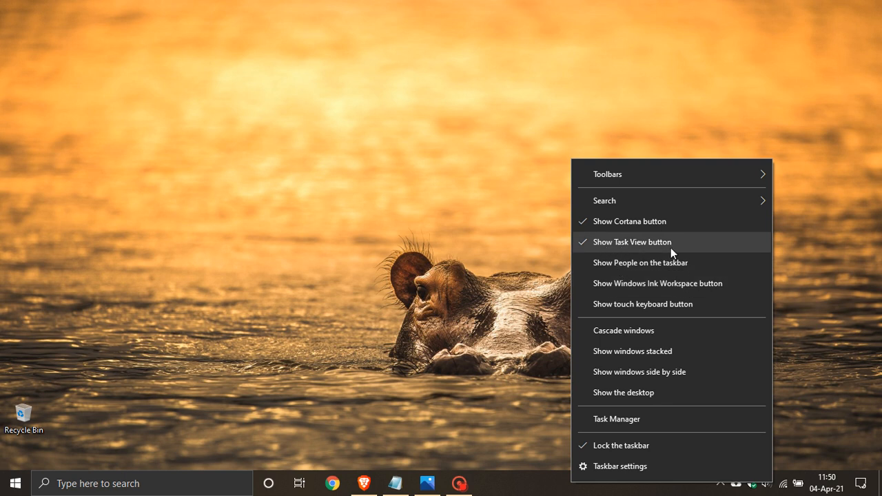
pyautogui.moveTo(675, 289)
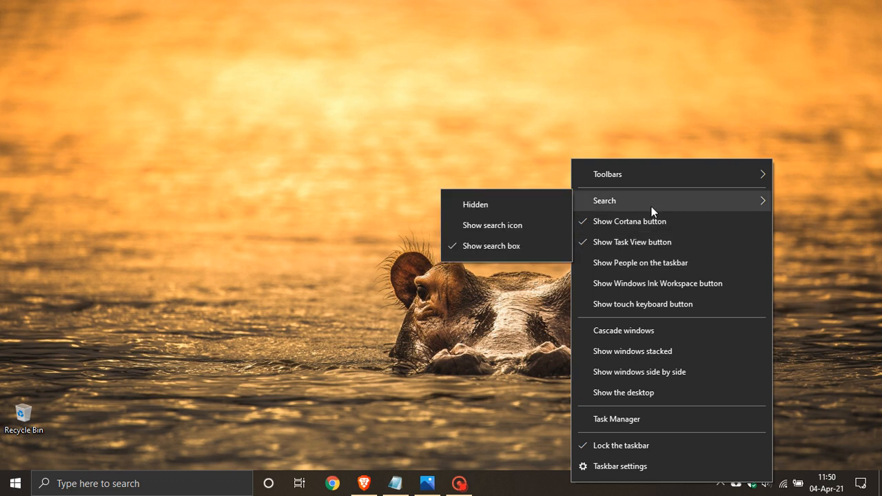
pyautogui.moveTo(434, 482)
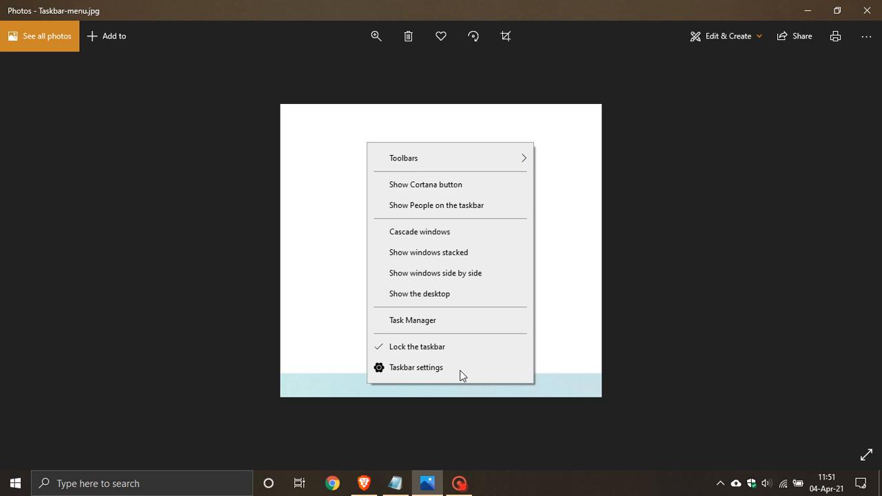
pyautogui.moveTo(380, 402)
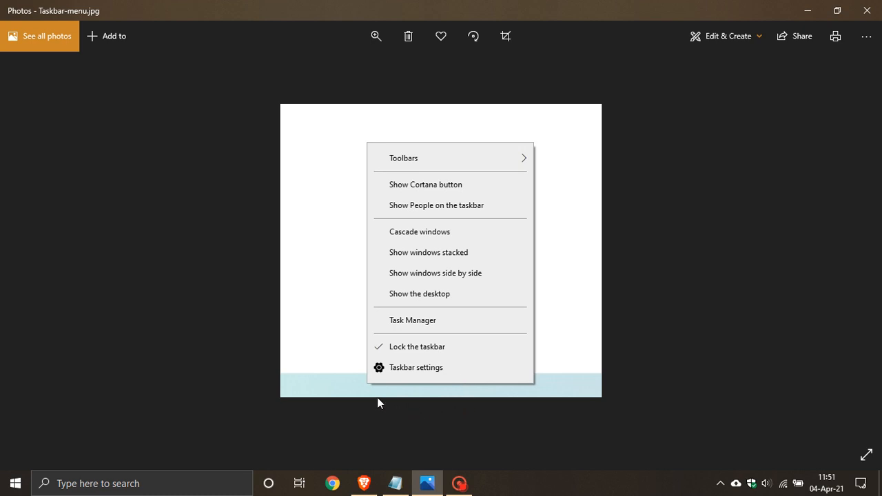
pyautogui.moveTo(397, 389)
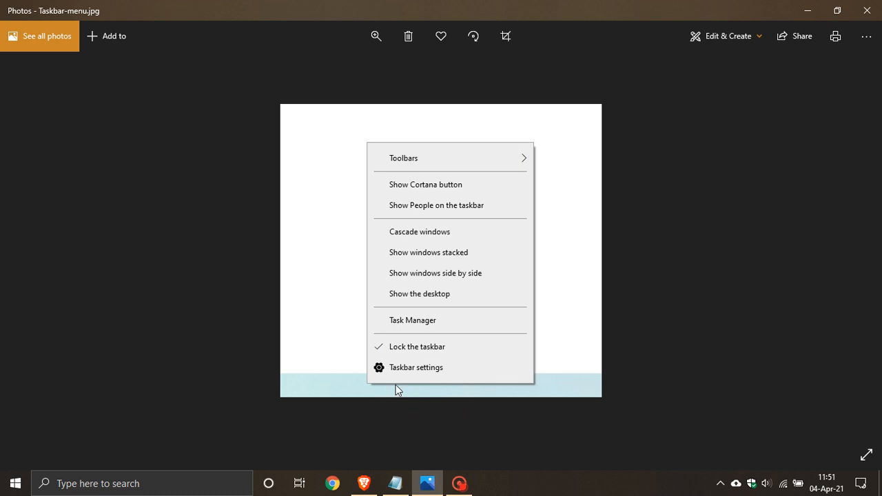
pyautogui.moveTo(430, 160)
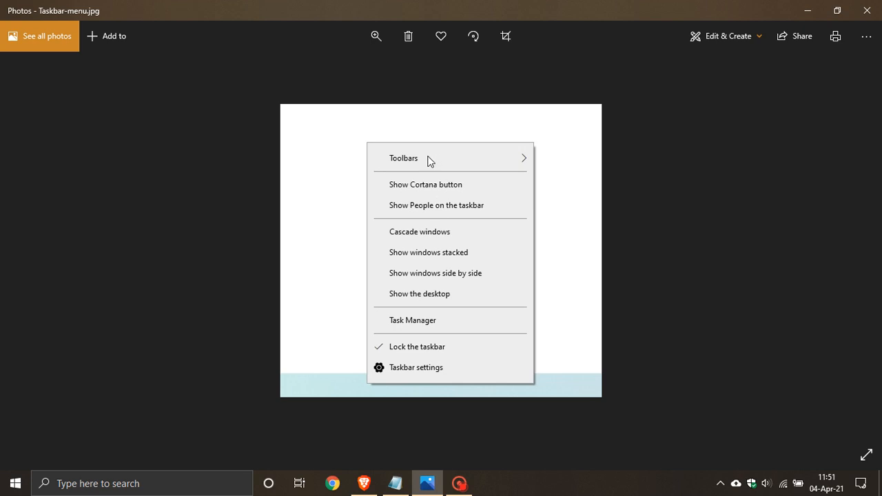
pyautogui.moveTo(461, 165)
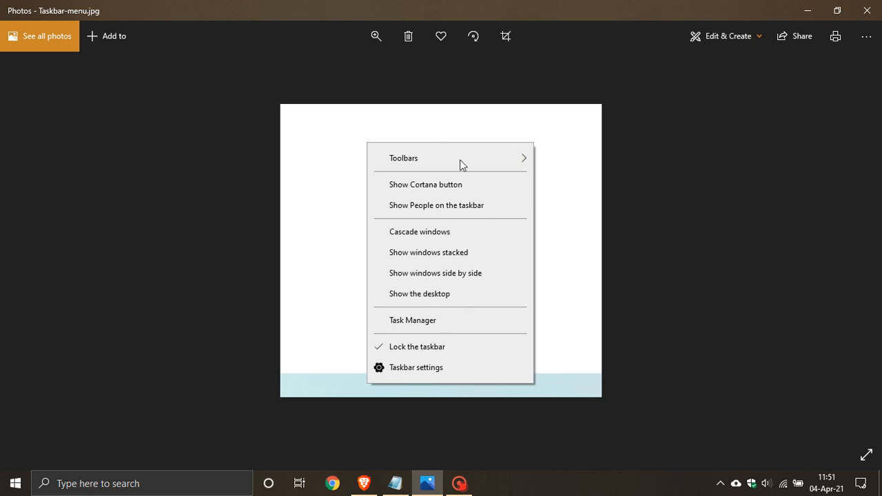
pyautogui.moveTo(434, 325)
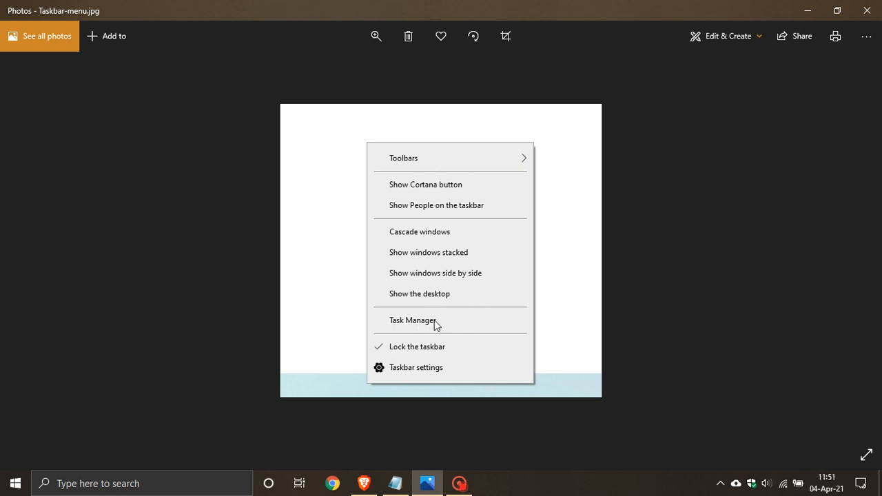
pyautogui.moveTo(447, 311)
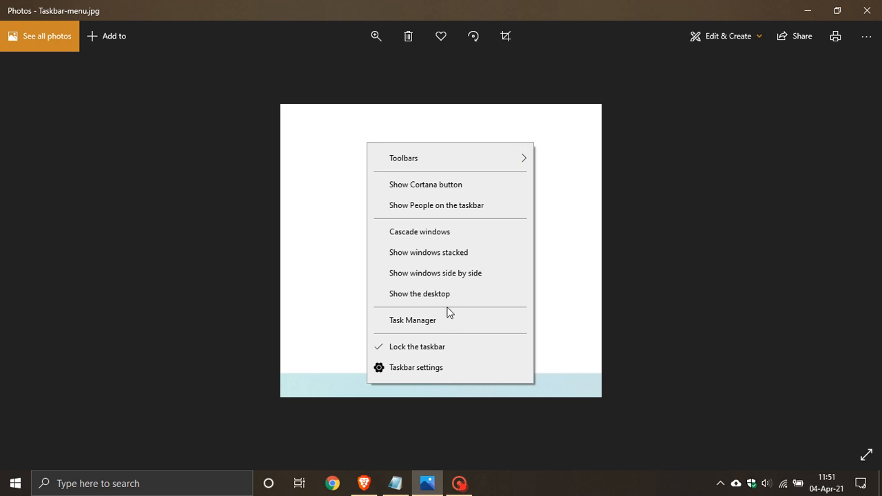
pyautogui.moveTo(360, 216)
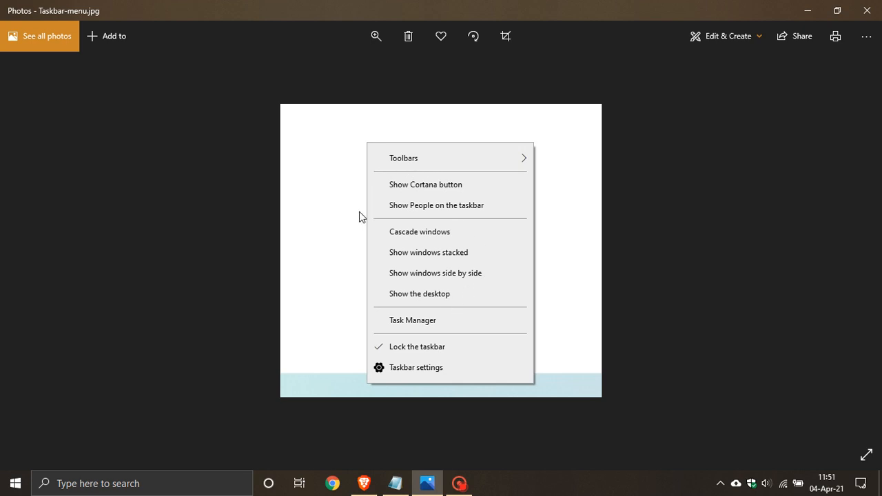
pyautogui.moveTo(580, 489)
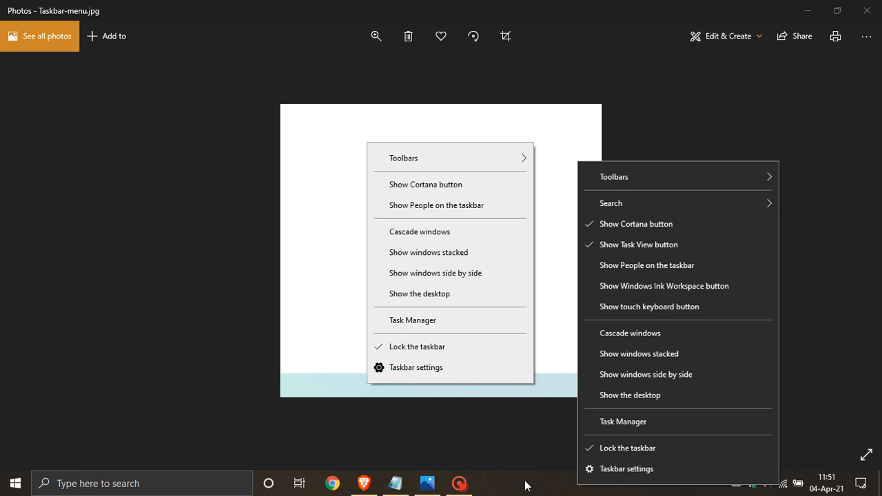
pyautogui.moveTo(510, 334)
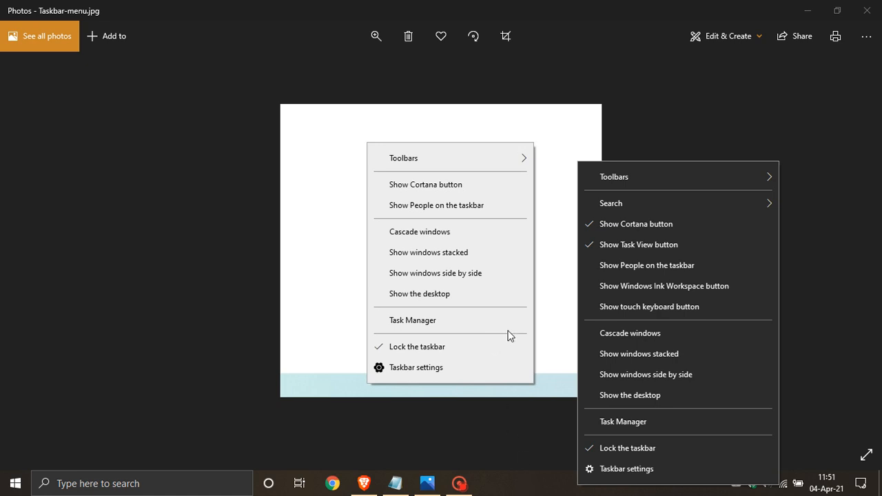
# Step: Dismiss the live taskbar context menu, leaving Taskbar-menu.jpg showing in Photos
pyautogui.click(540, 208)
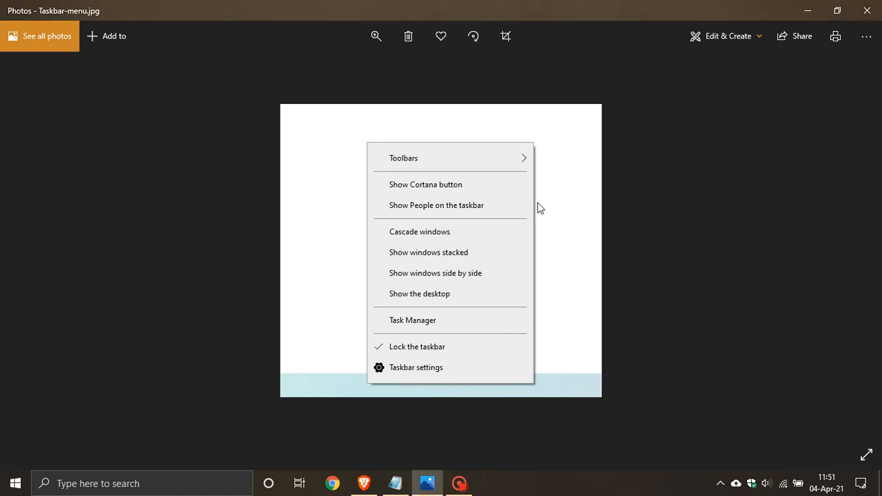
pyautogui.moveTo(482, 396)
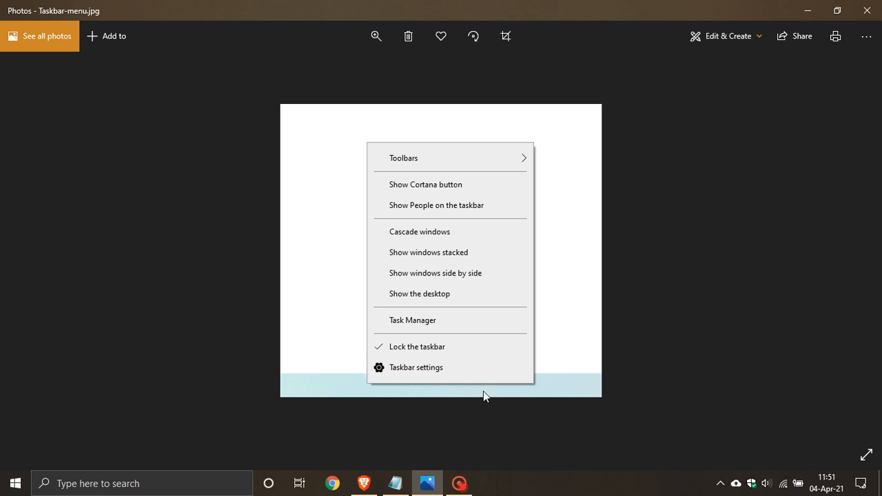
pyautogui.moveTo(715, 316)
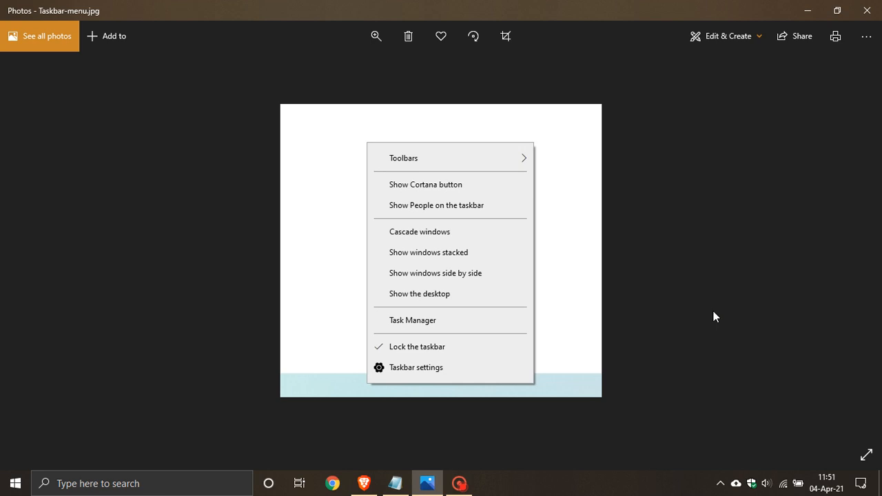
# Step: Advance to Taskbar-settings.jpg showing the Settings taskbar page with its toggles
pyautogui.click(416, 366)
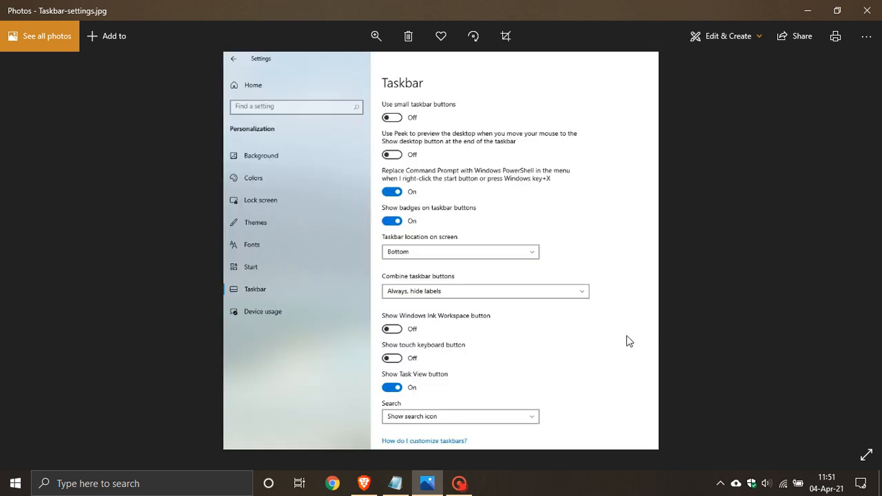
pyautogui.moveTo(434, 335)
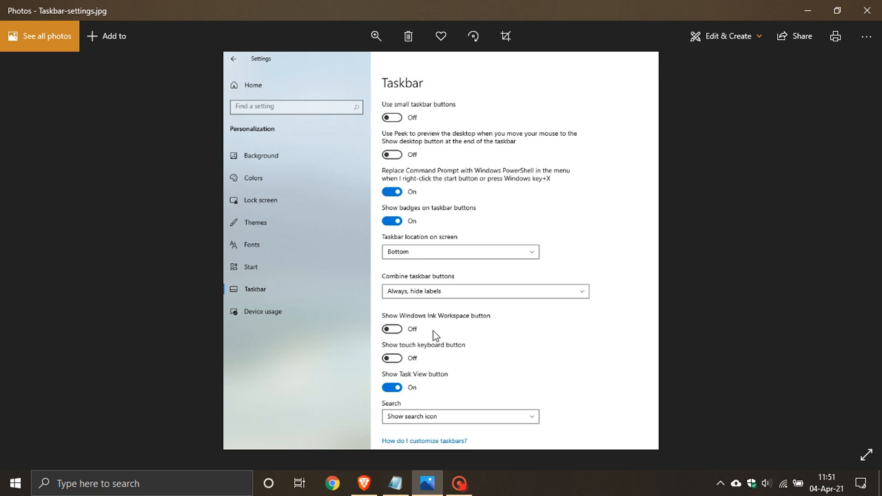
pyautogui.moveTo(471, 328)
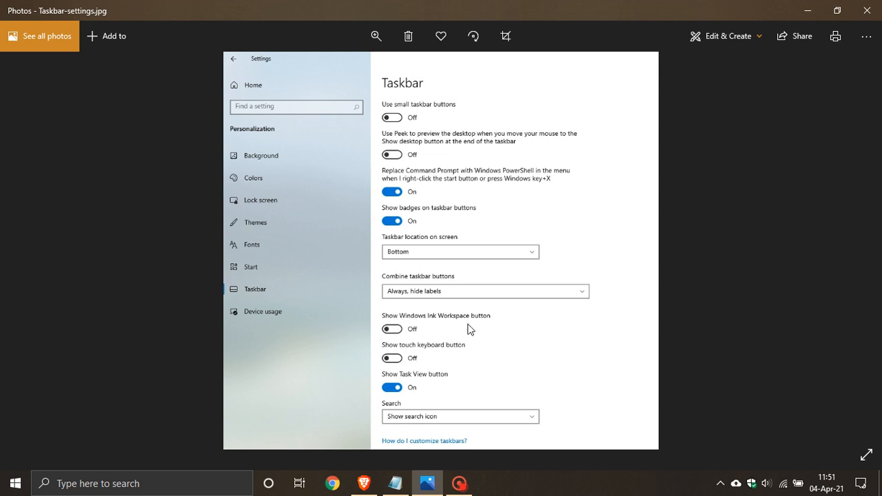
pyautogui.moveTo(397, 383)
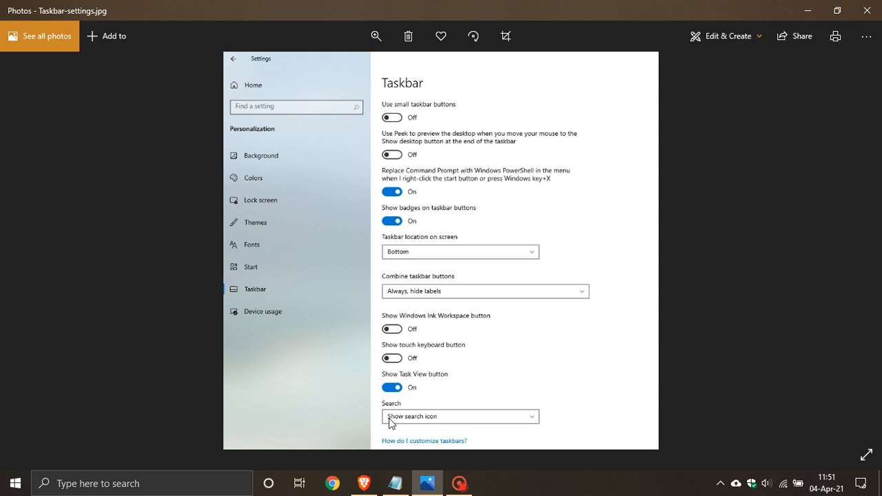
pyautogui.moveTo(463, 394)
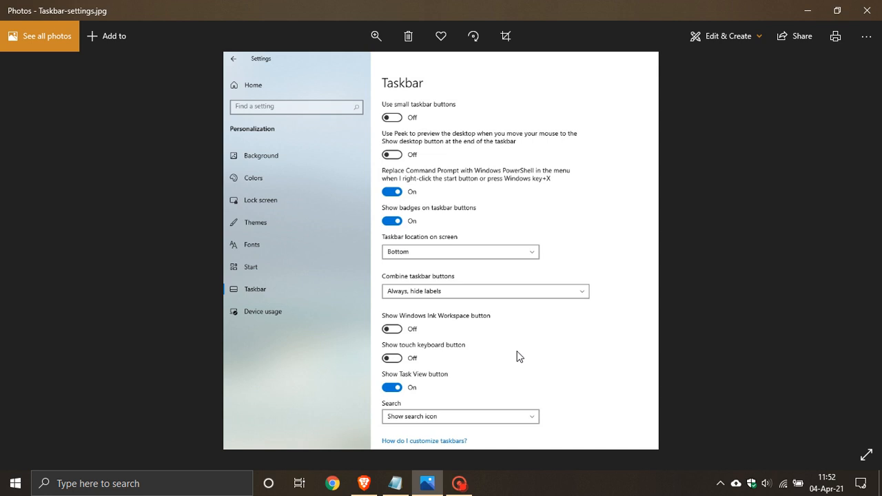
pyautogui.moveTo(760, 212)
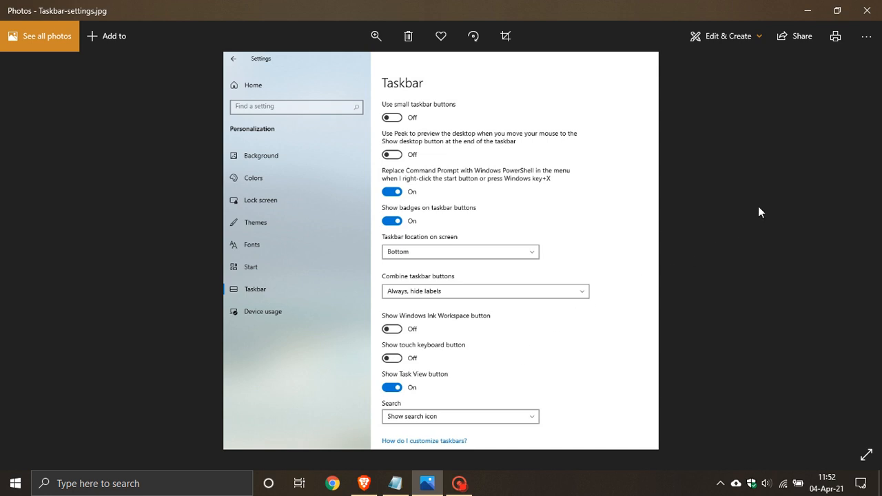
pyautogui.moveTo(809, 14)
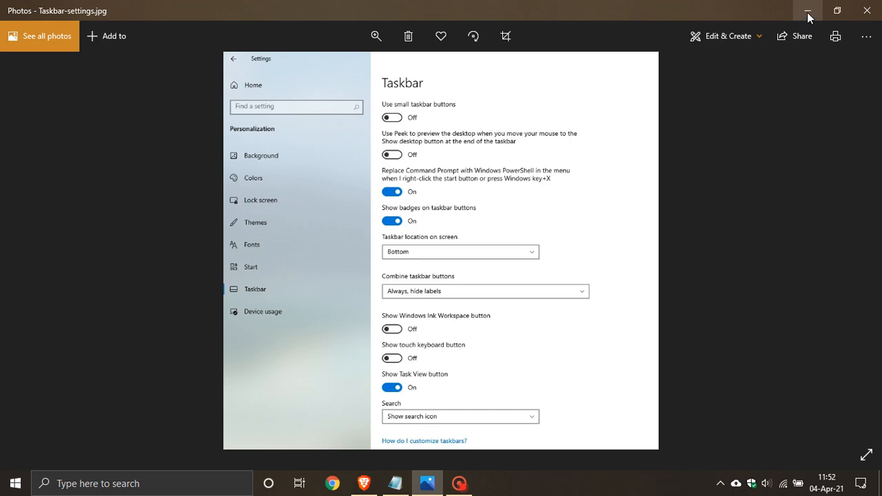